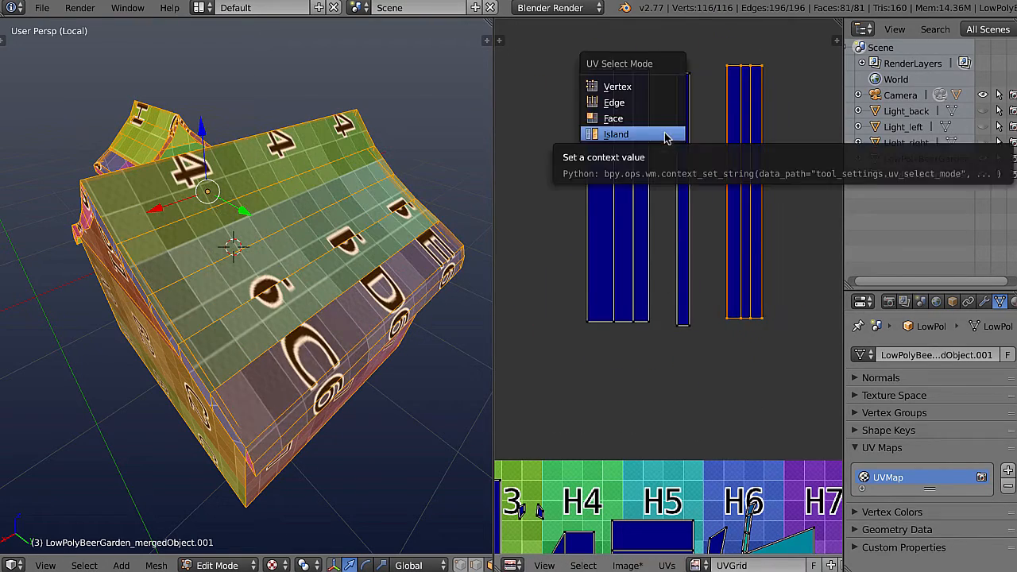
Switch the UV select mode to Island so whole islands are picked at once
left_click(617, 133)
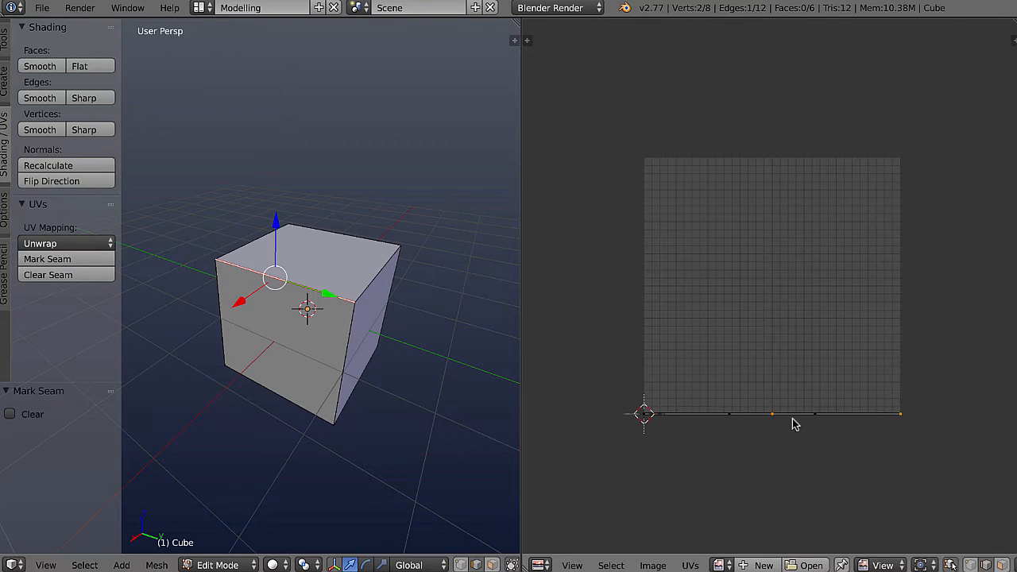
mouse_move(405, 340)
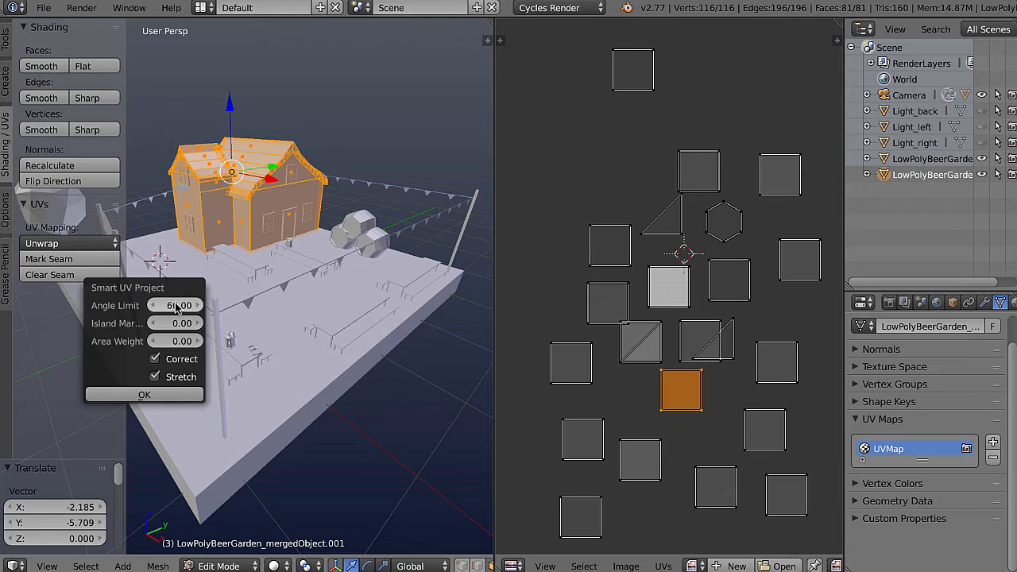
Confirm Smart UV Project at Angle Limit 66, then select and move one house island
left_click(143, 394)
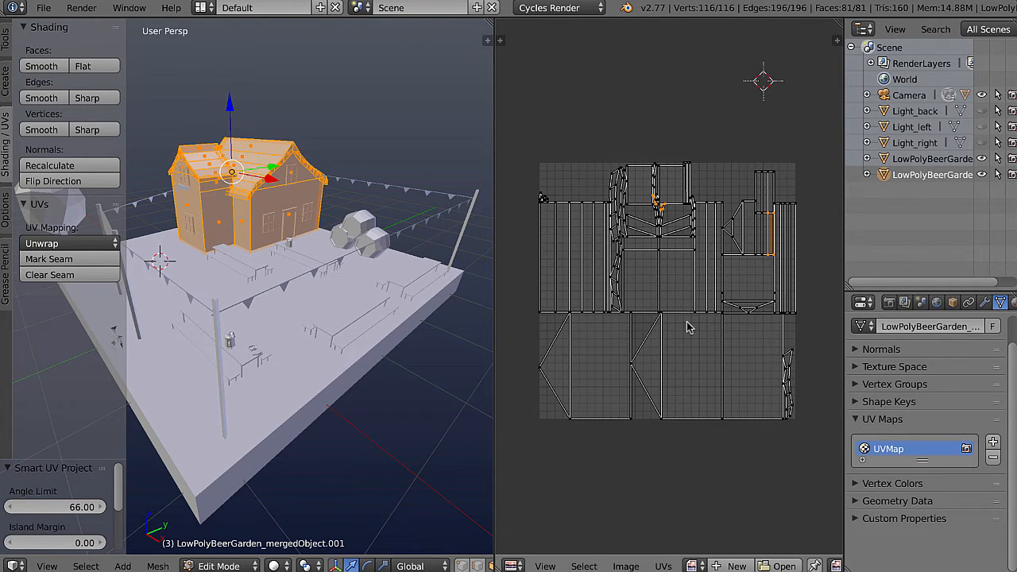
left_click(680, 373)
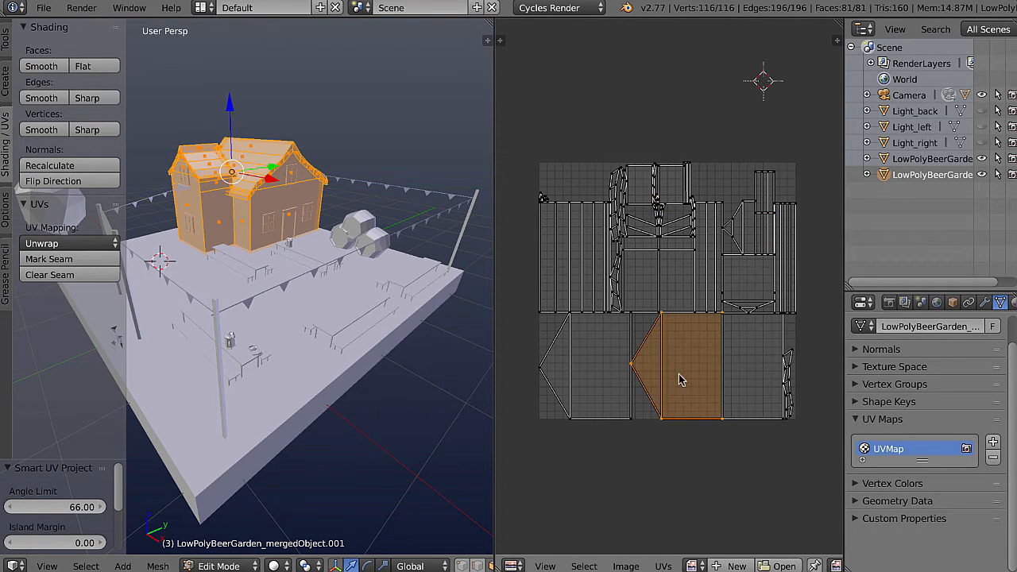
left_click_drag(684, 380, 791, 509)
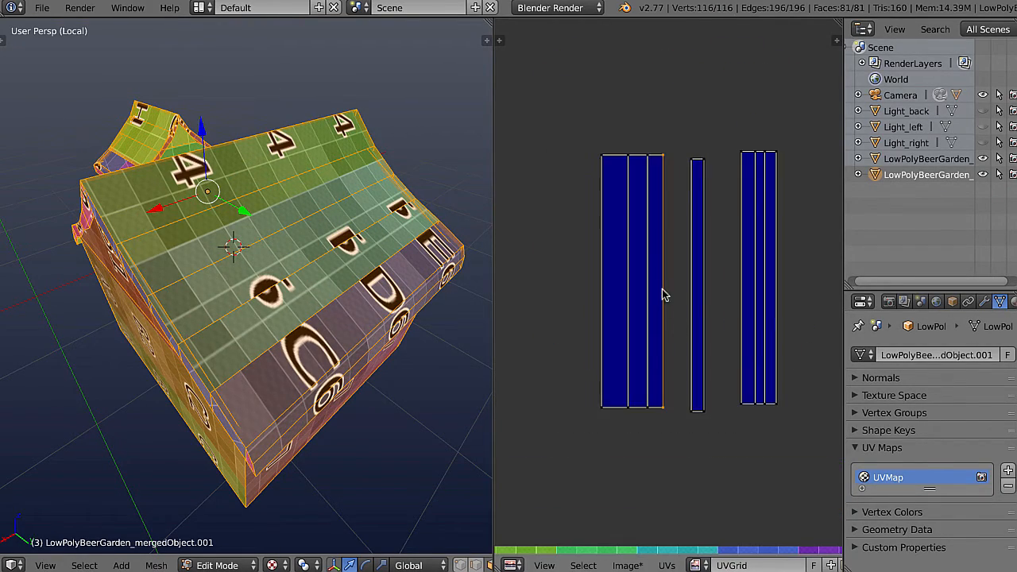
mouse_move(664, 407)
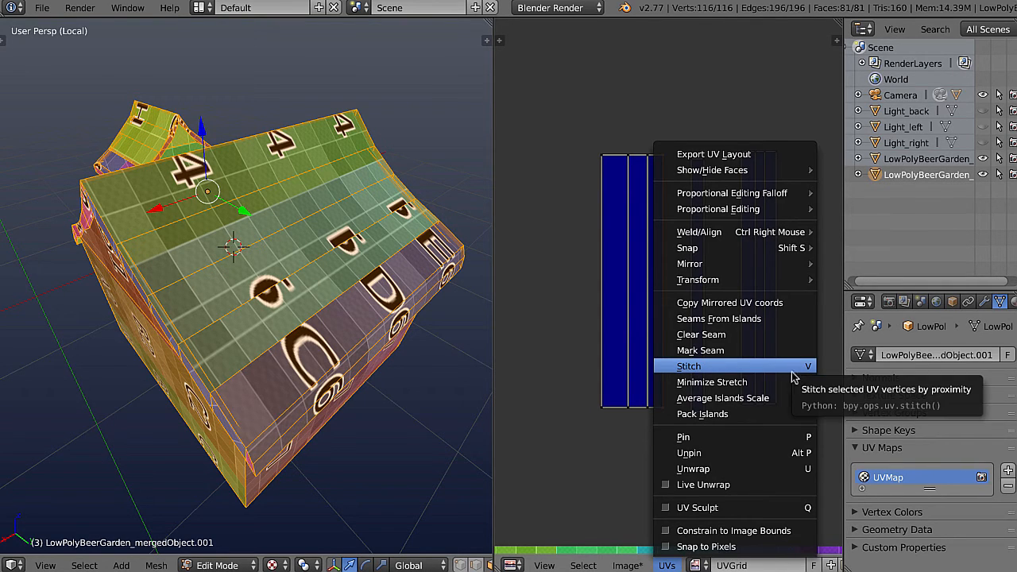
Start a Stitch on the blue UV strips, previewing the lone strip joined to its neighbours
left_click(690, 365)
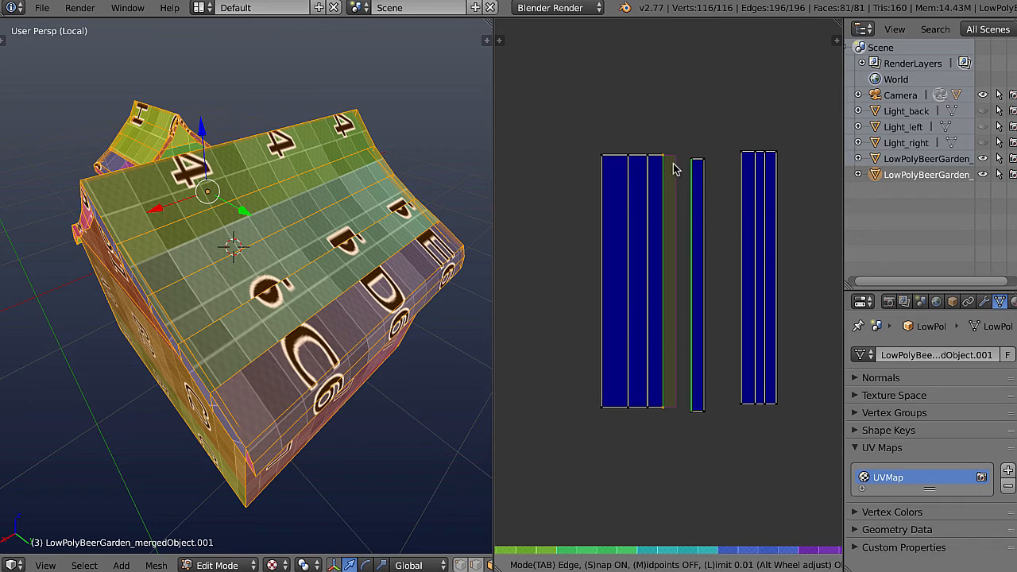
mouse_move(702, 204)
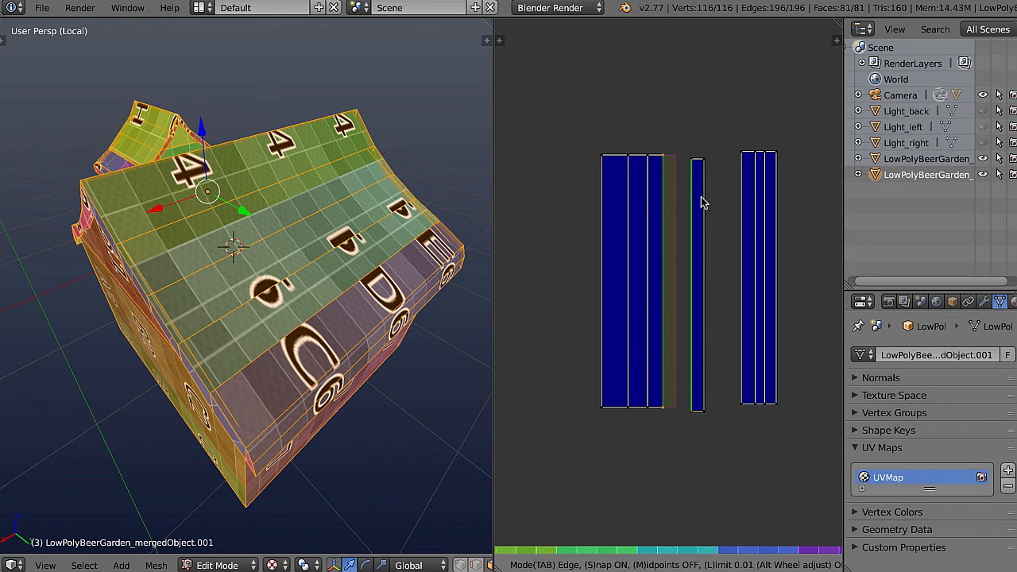